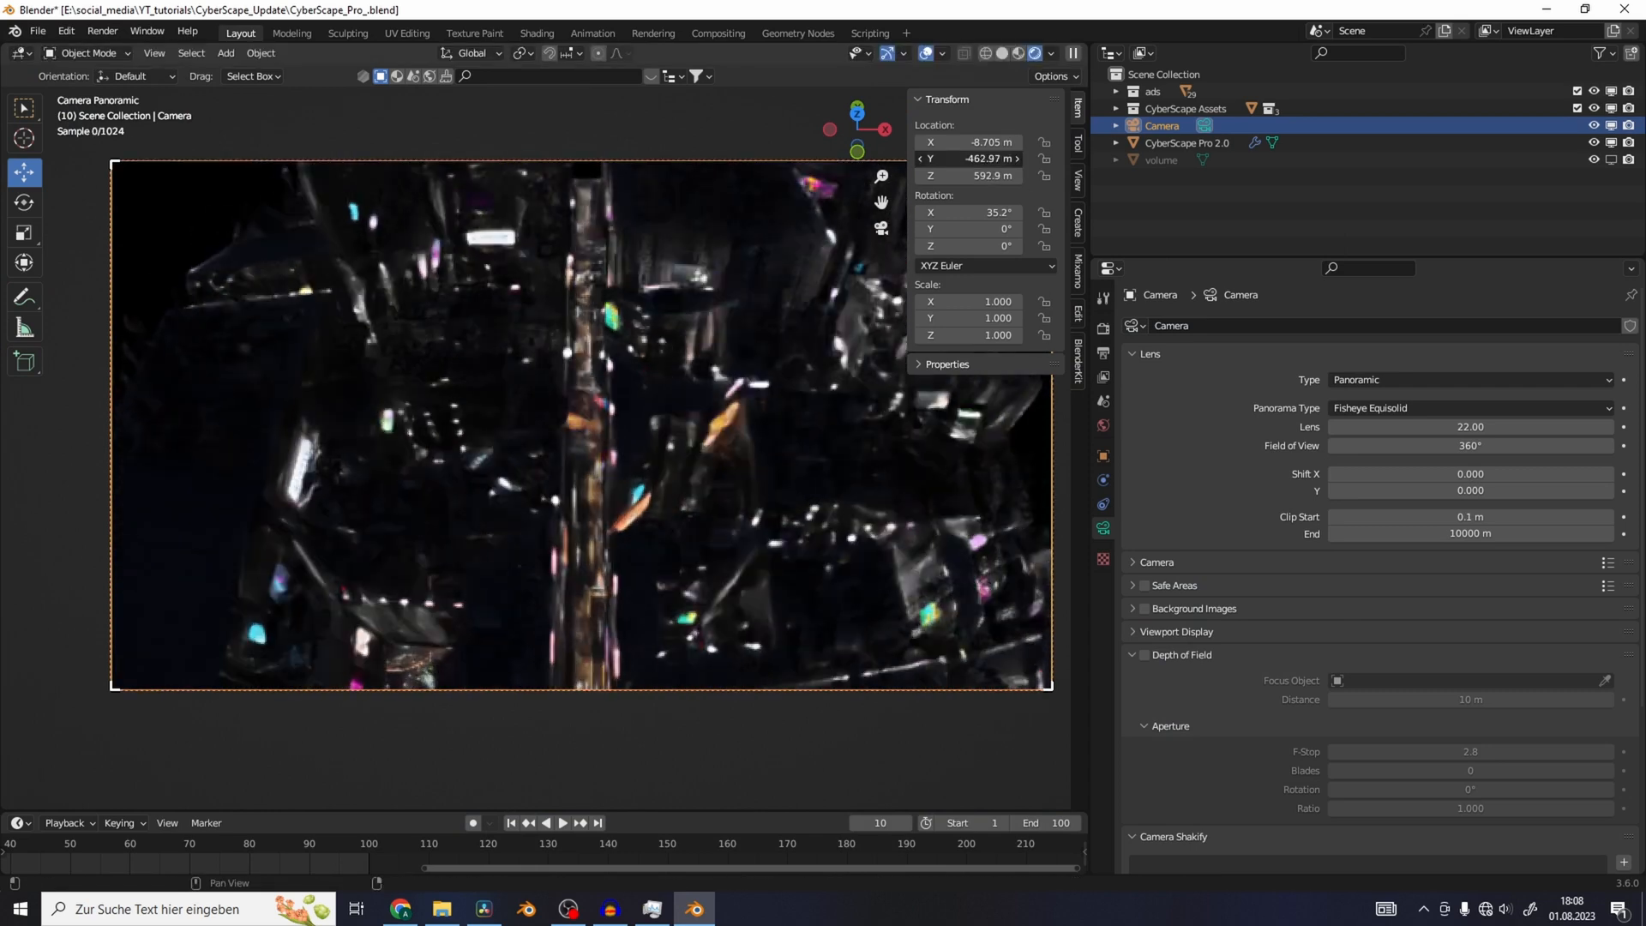
Step: Relink the missing traffic plate videos using Find Missing Files on the Traffic_Plates folder
click(1187, 141)
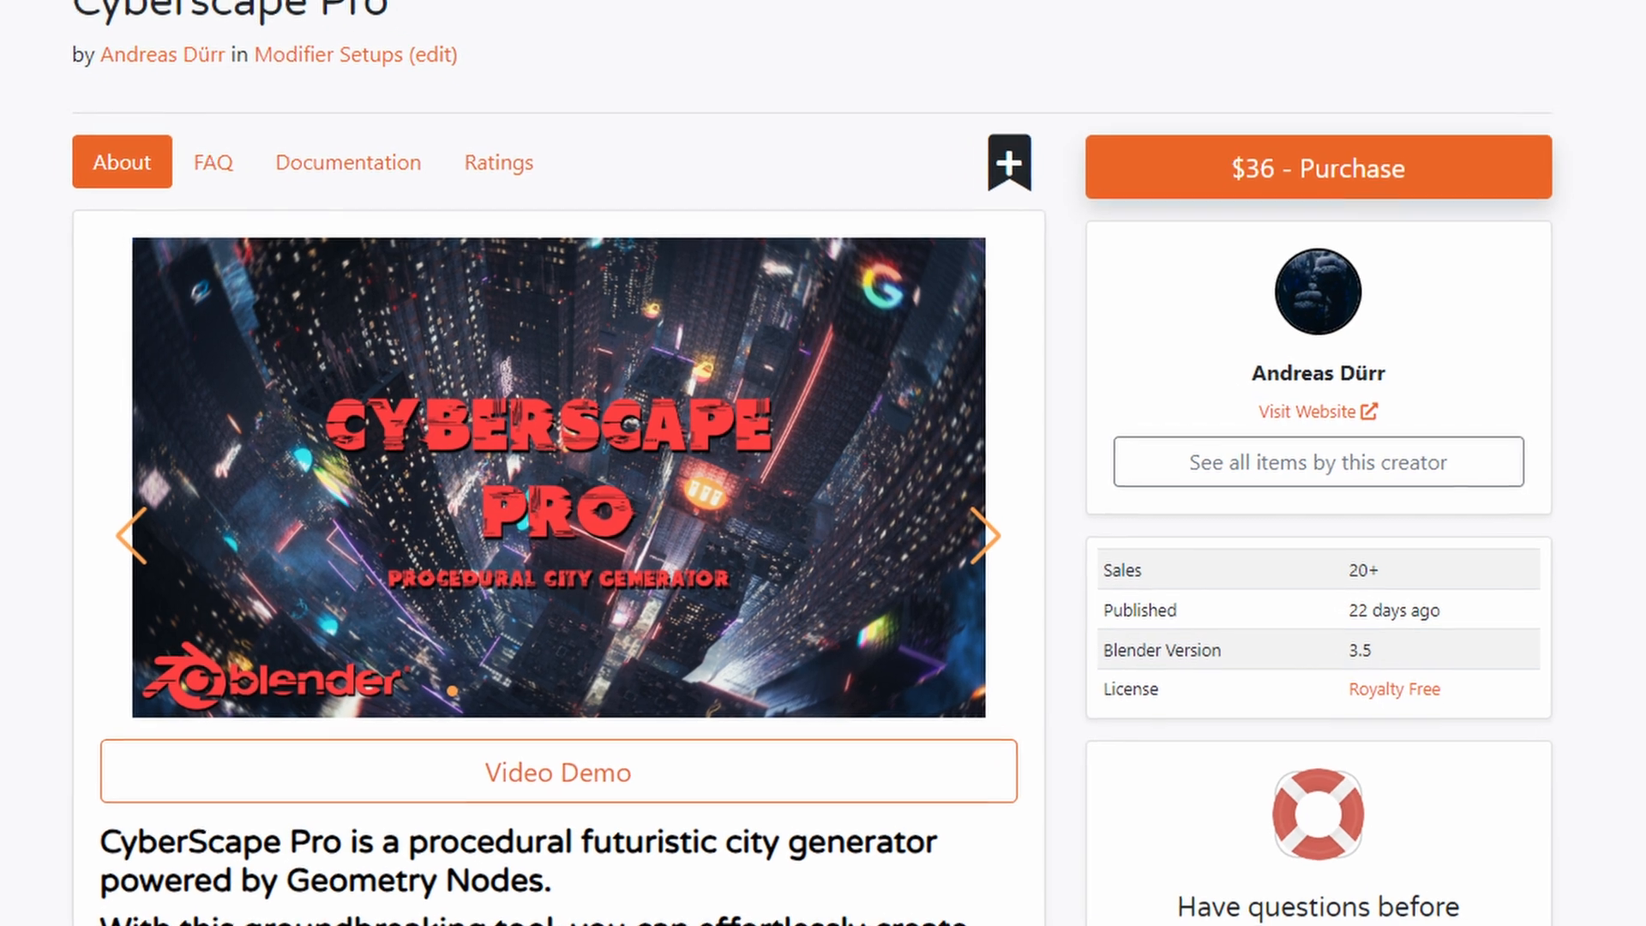
click(689, 908)
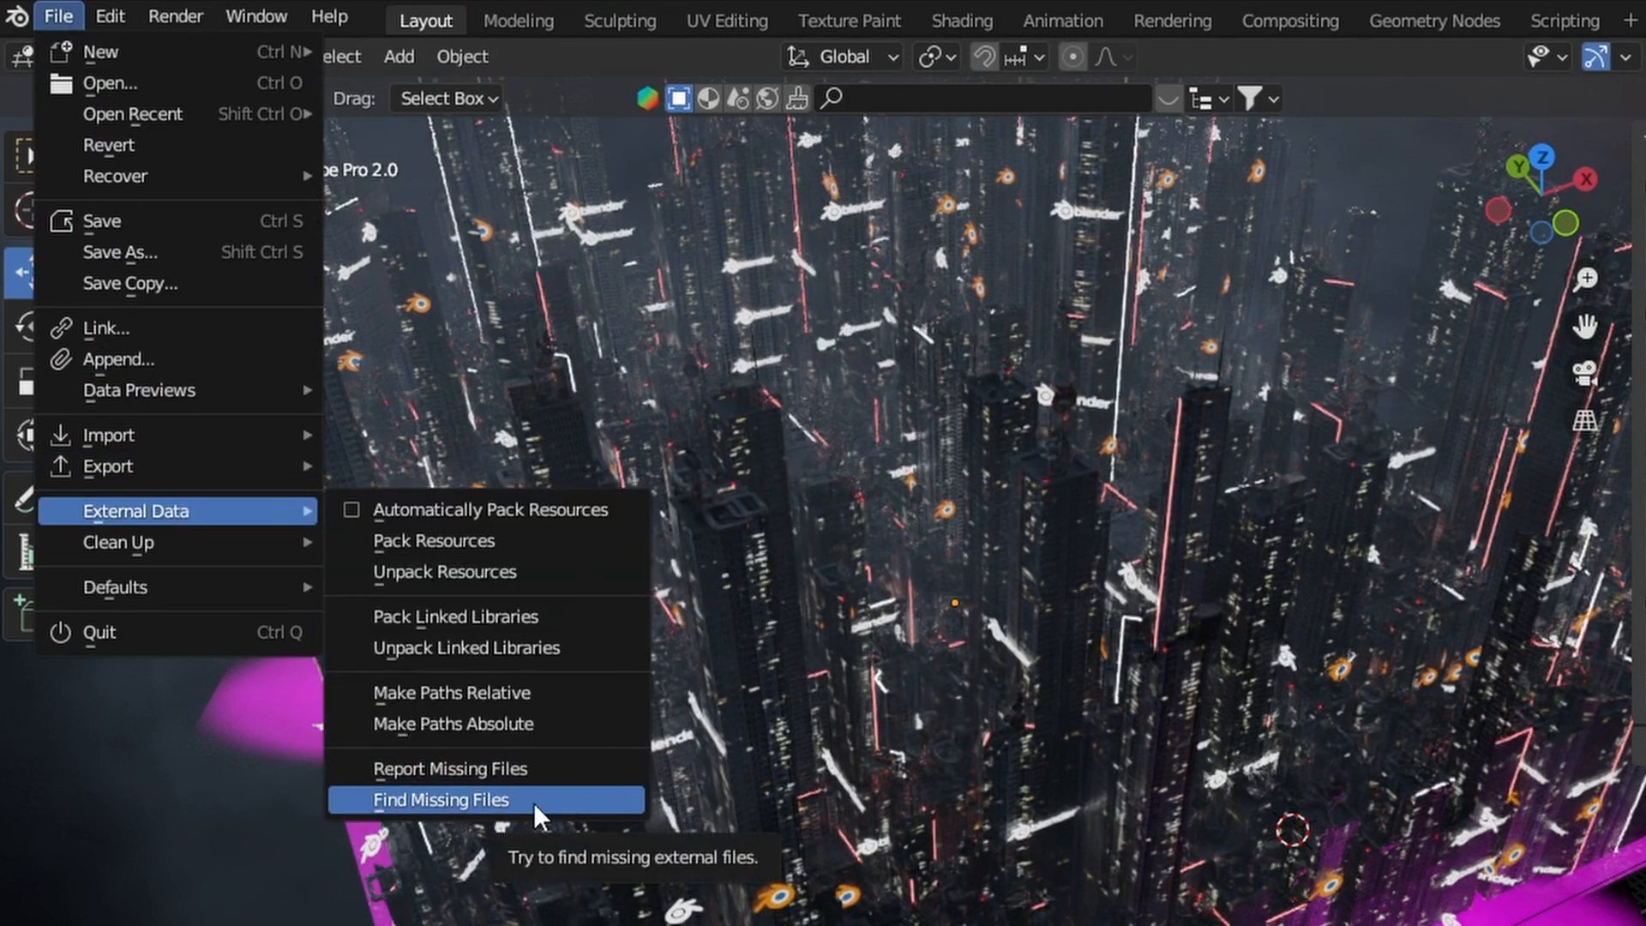
click(443, 799)
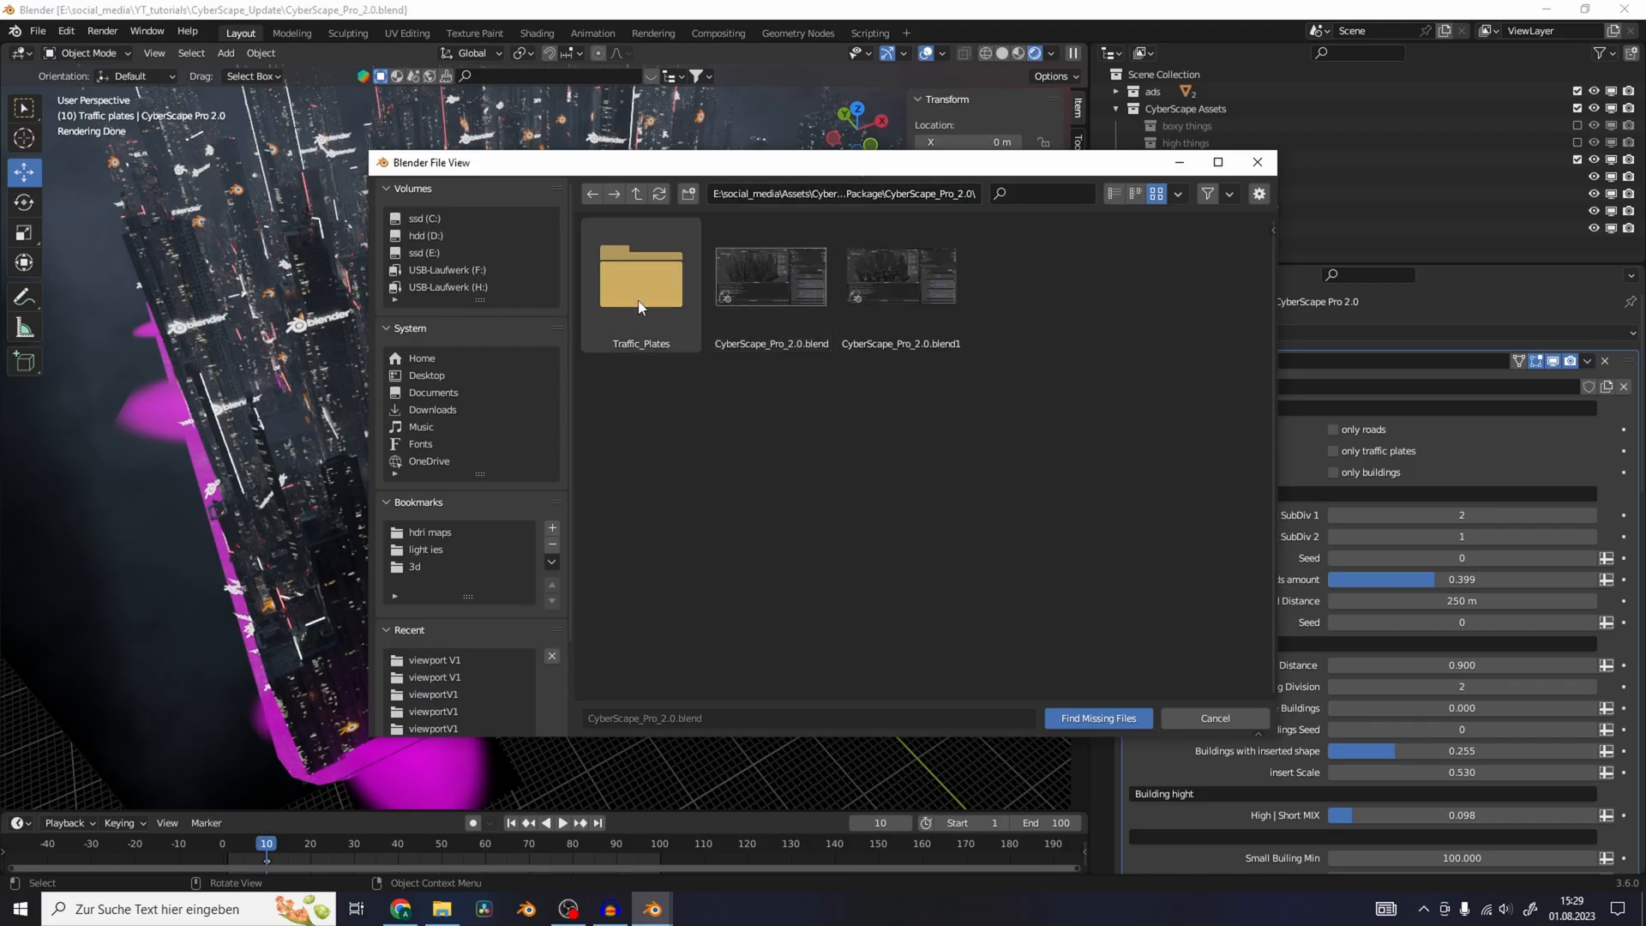
double_click(640, 276)
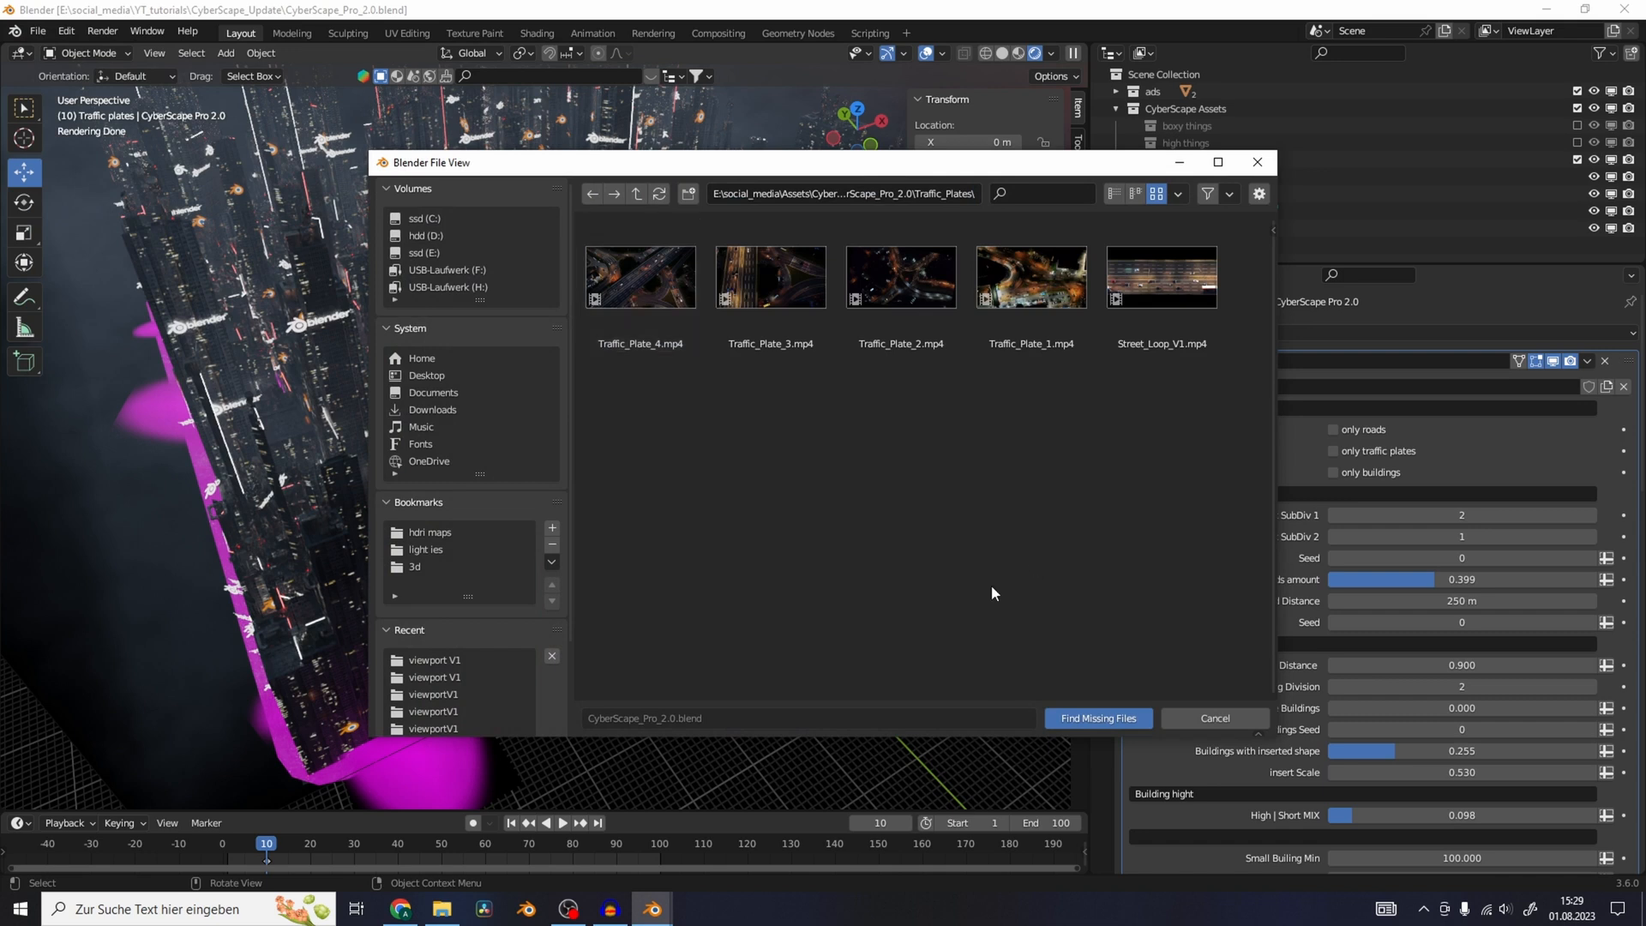
click(1098, 718)
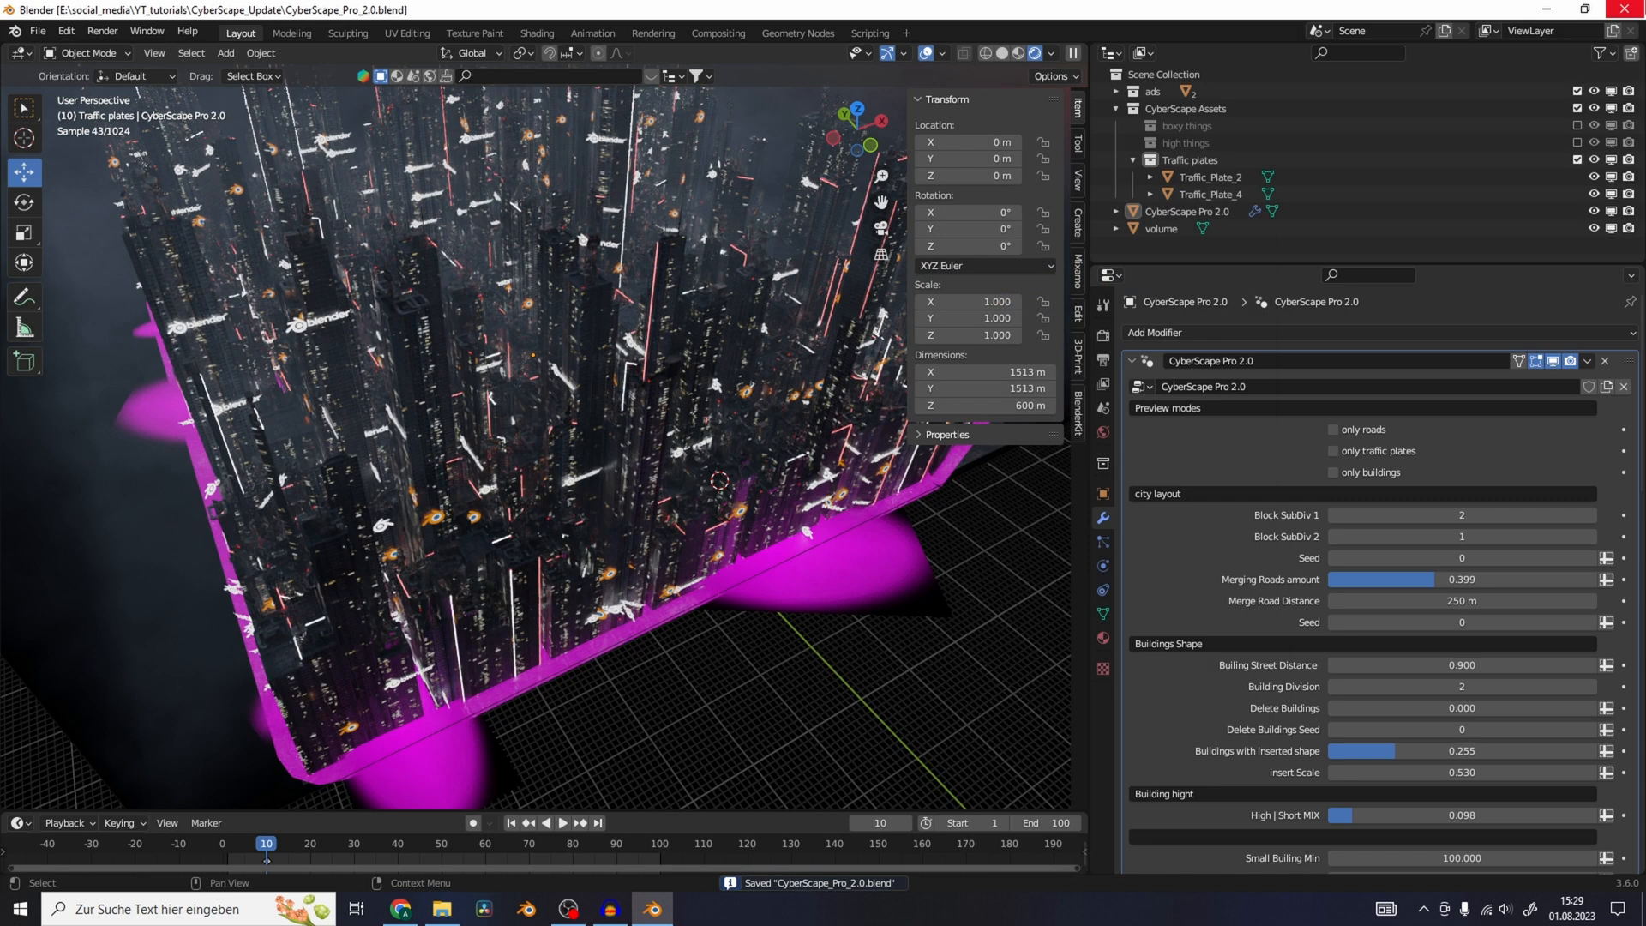
click(1023, 52)
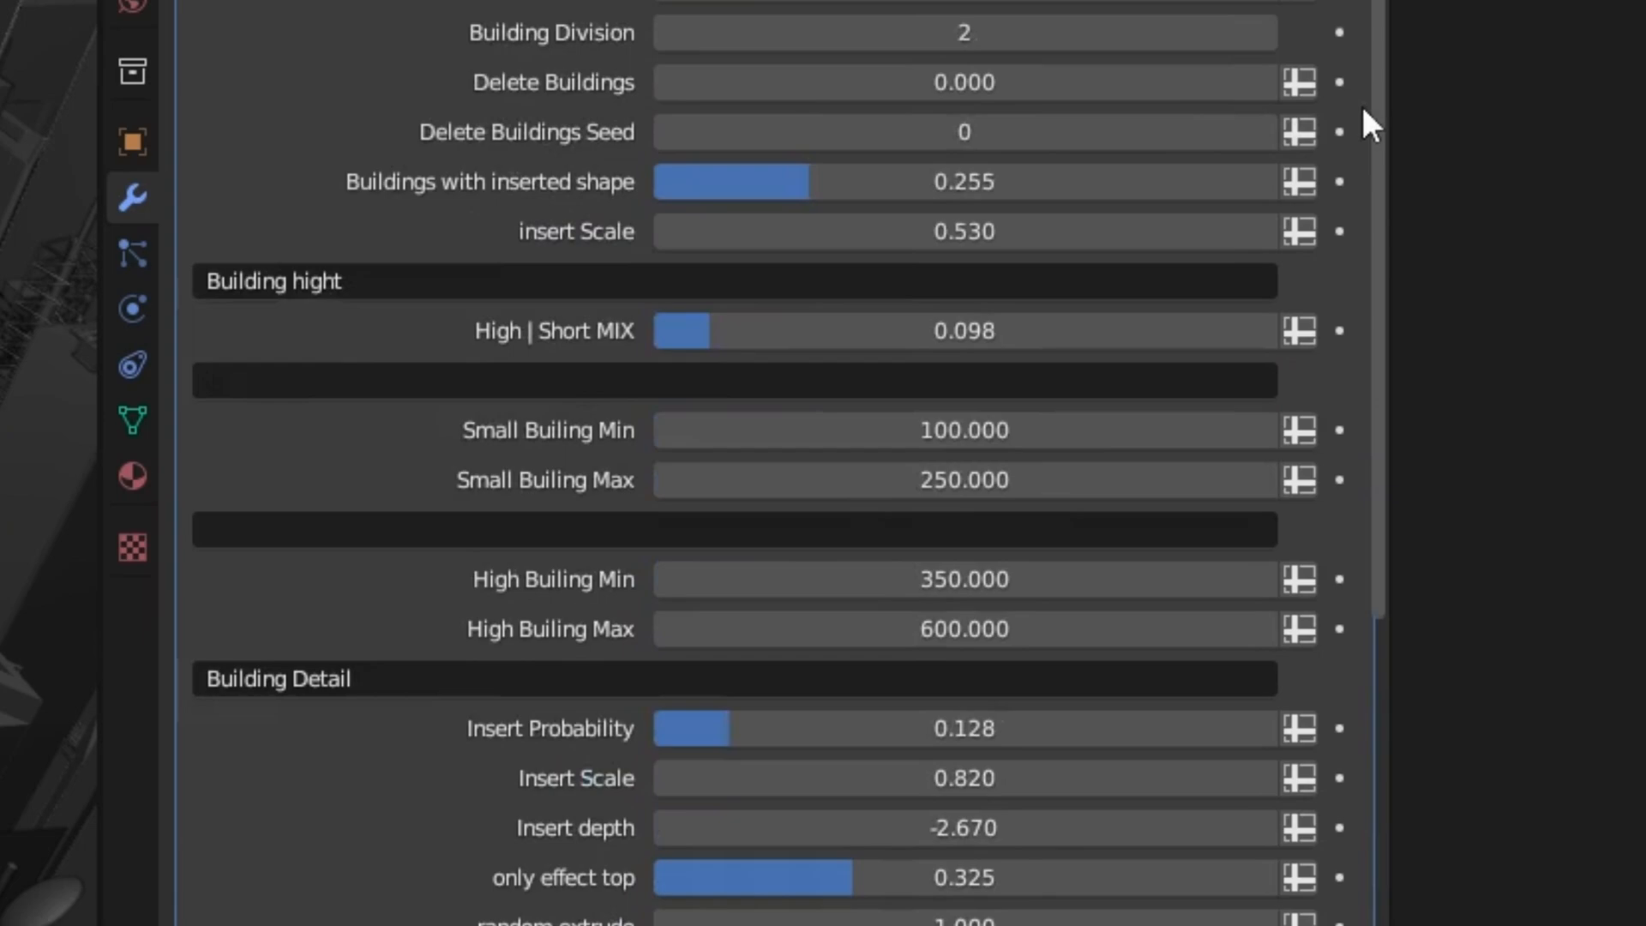
Step: Turn on the modifier's only-roads preview to display just the road network
scroll(up, 3)
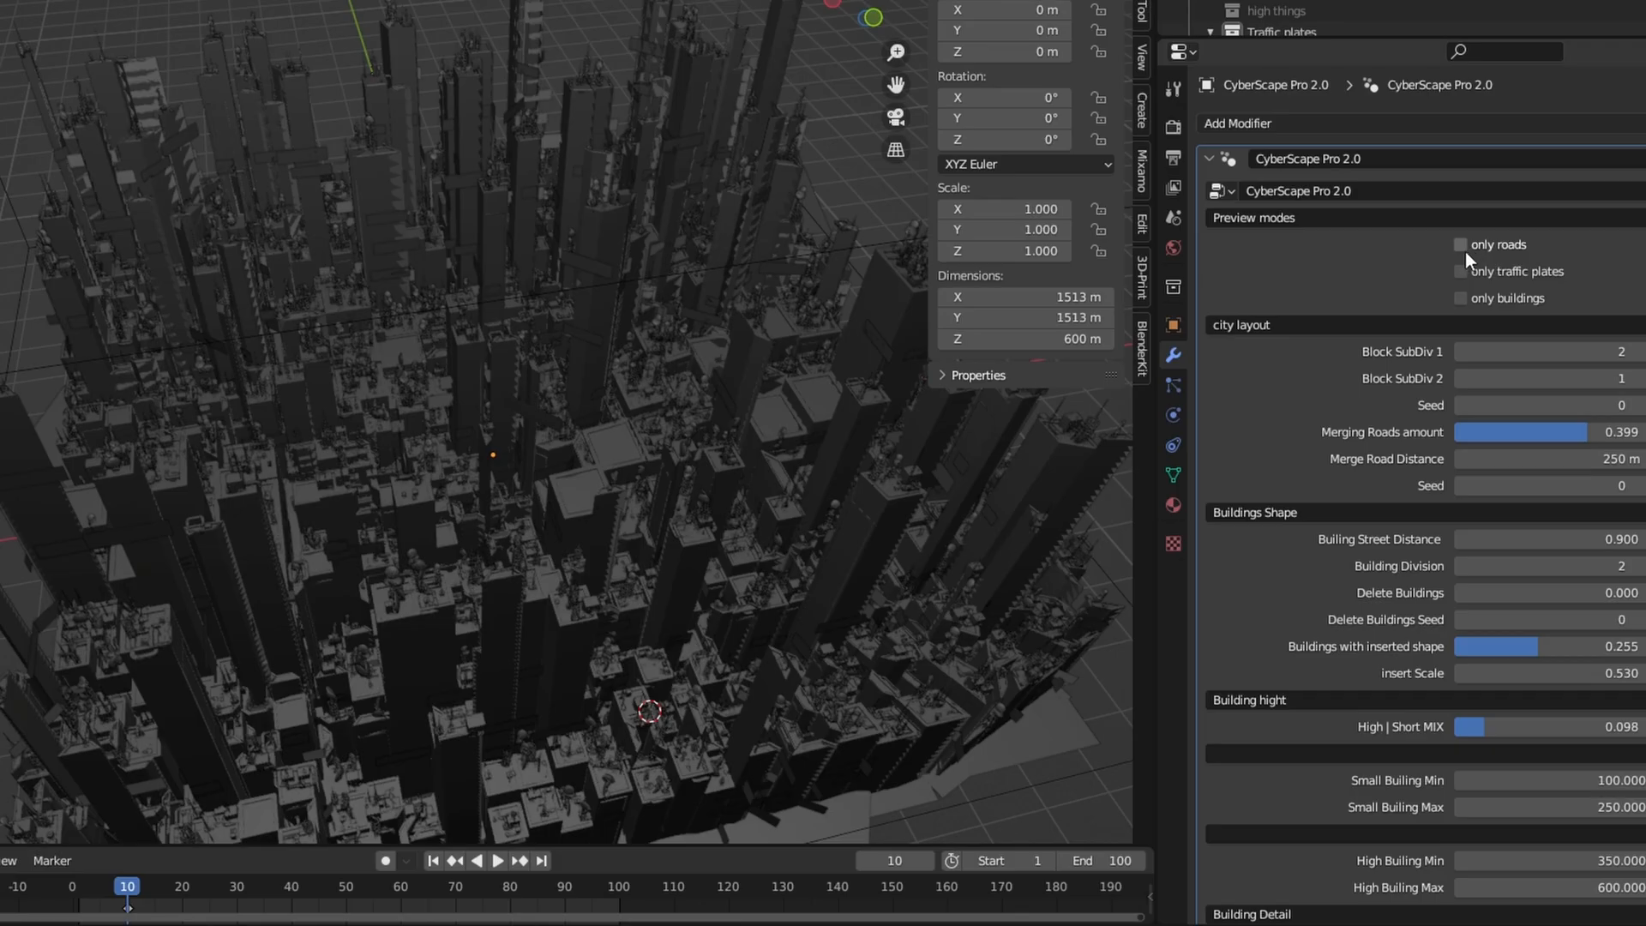
click(1461, 244)
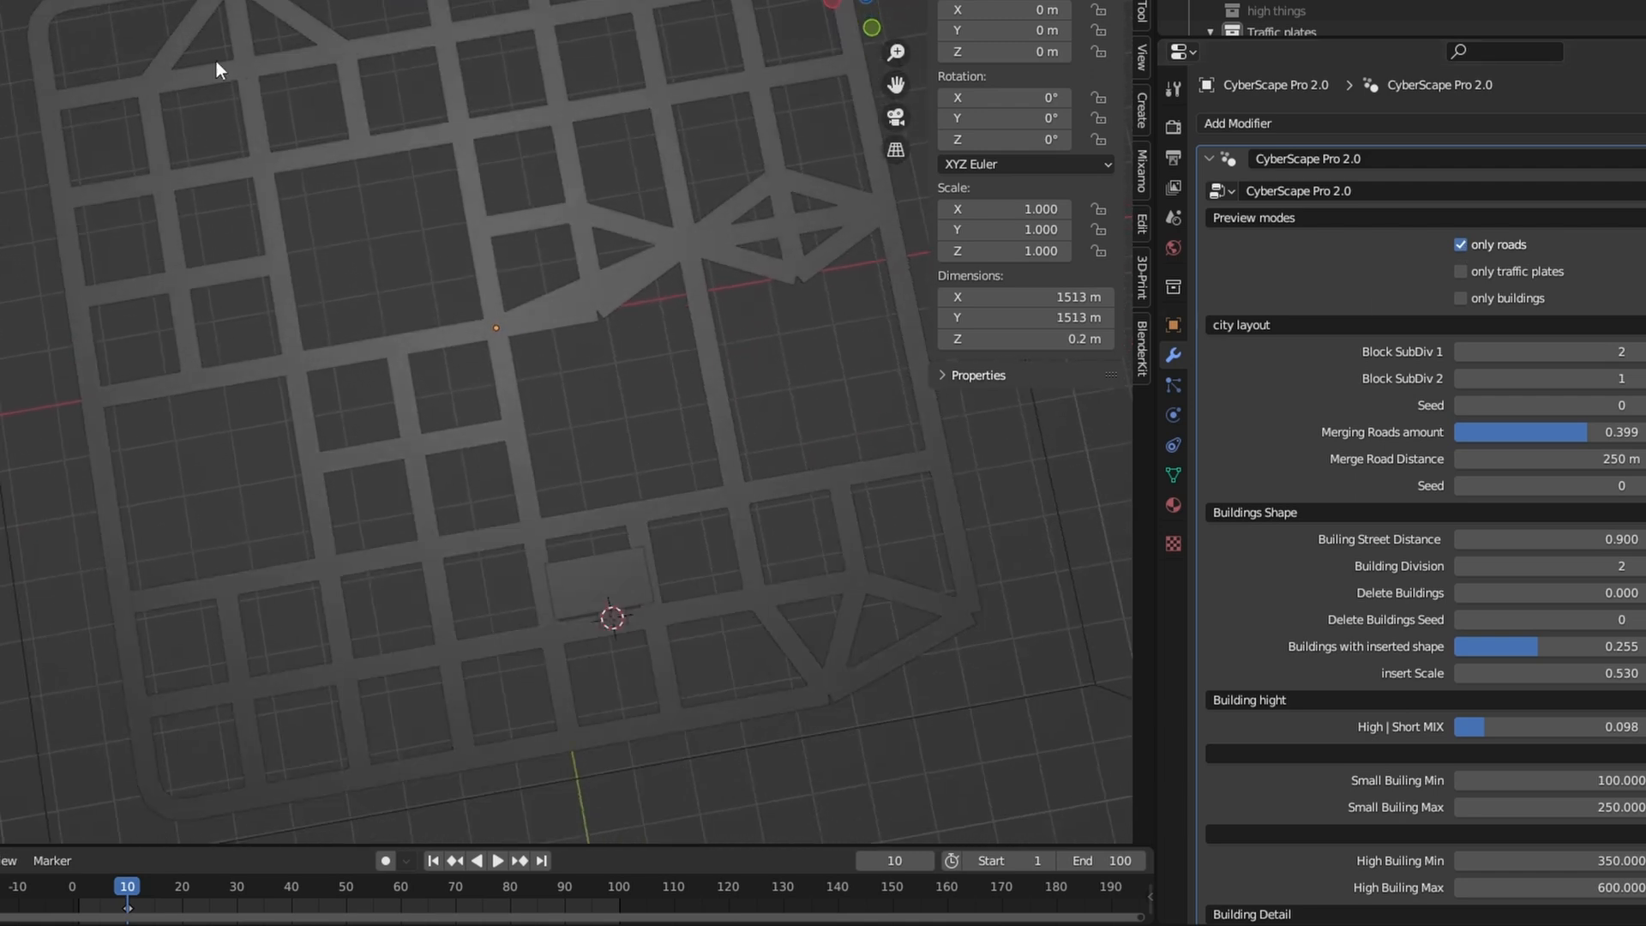
mouse_move(340, 571)
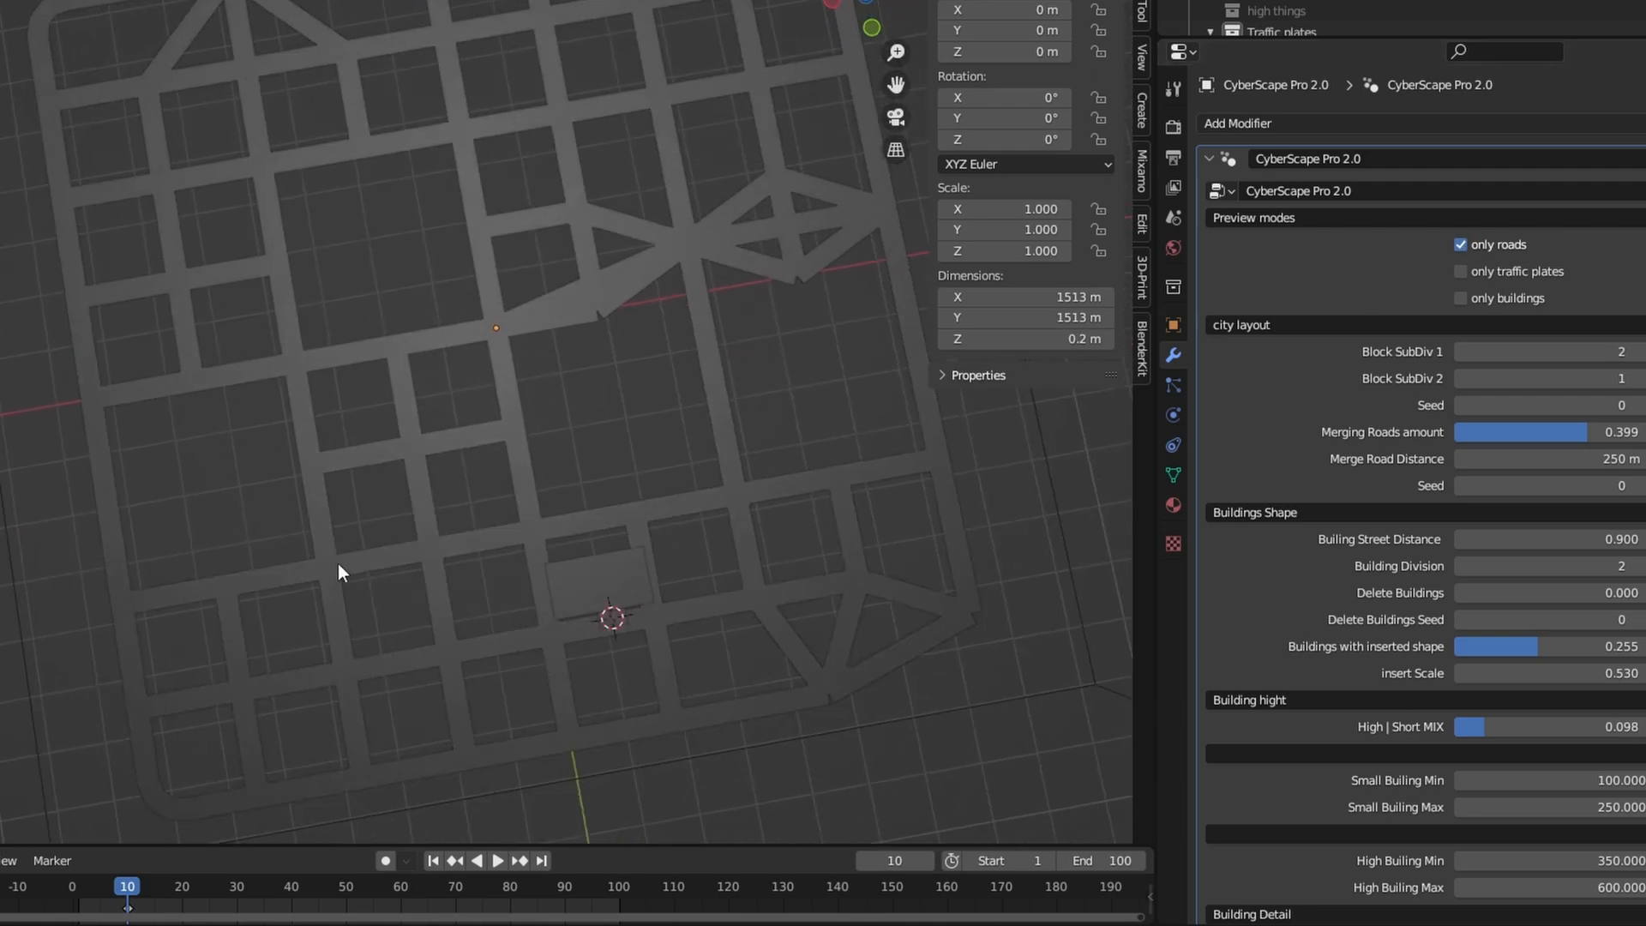
mouse_move(375, 369)
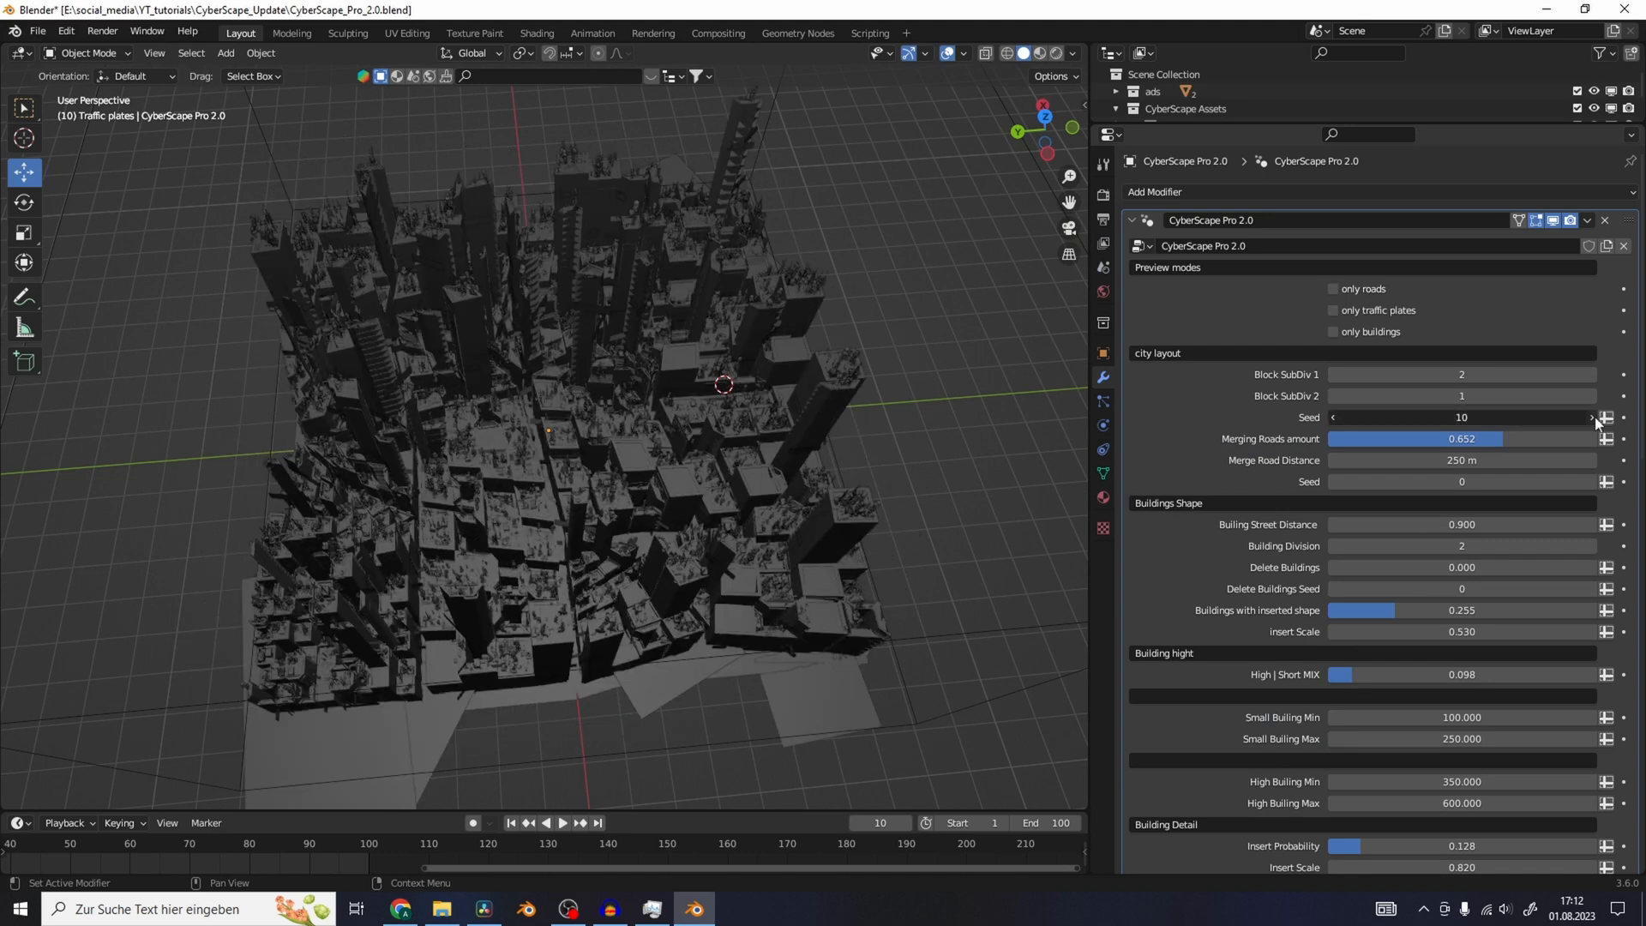
Step: Lower the modifier's Merge Road Distance to 220 m
click(1317, 281)
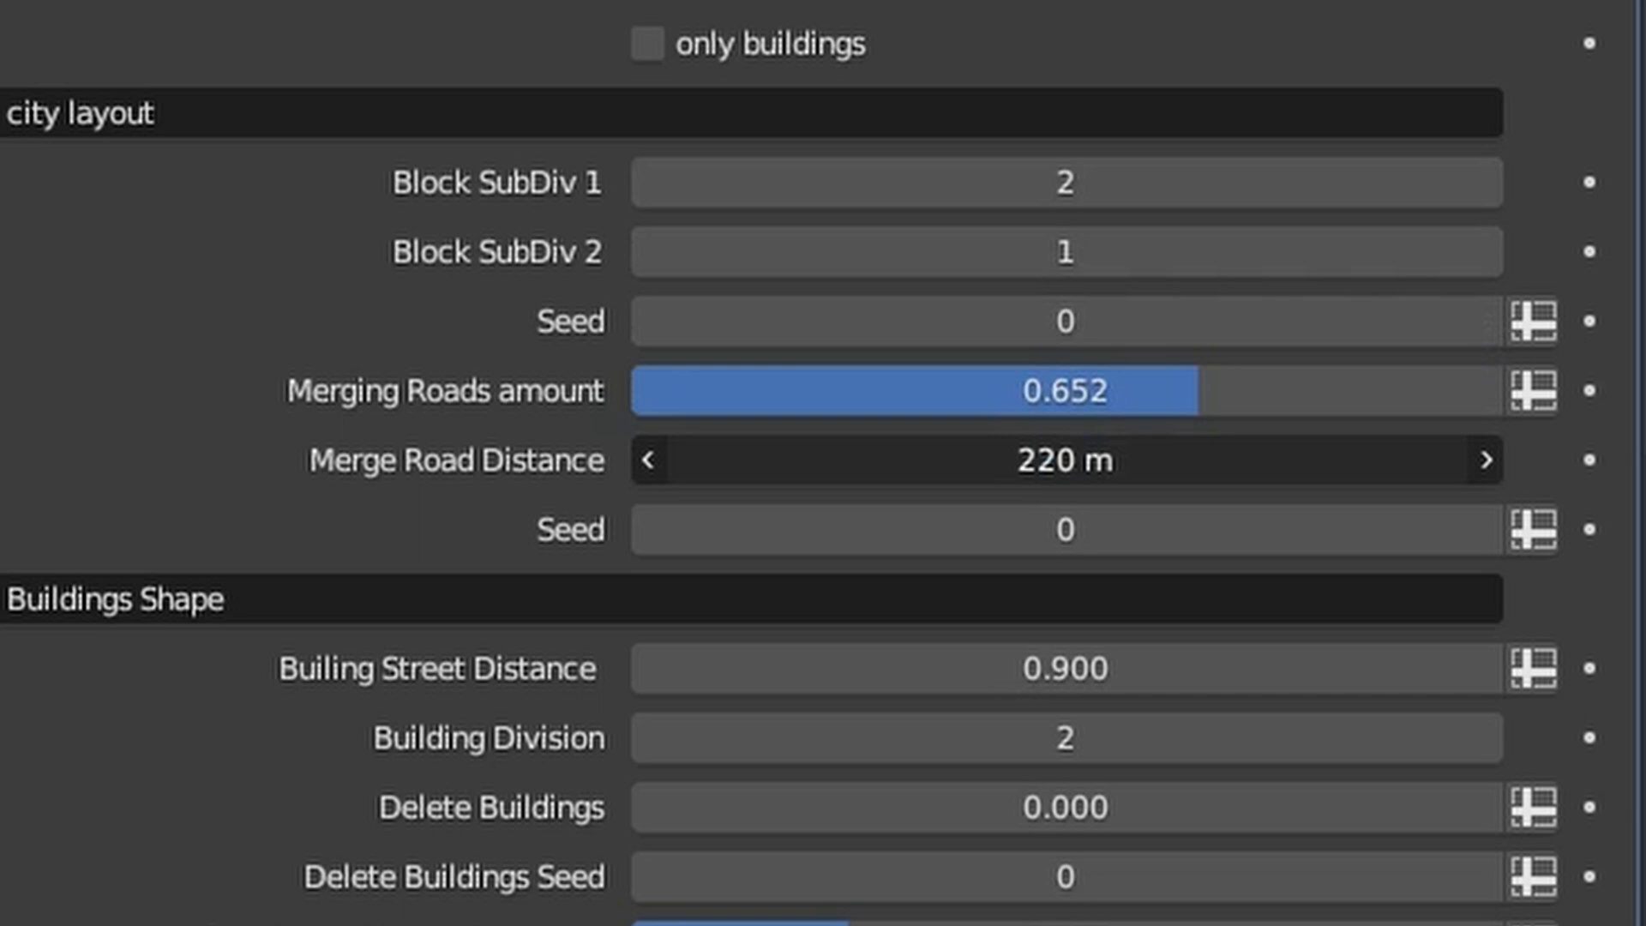
click(1488, 459)
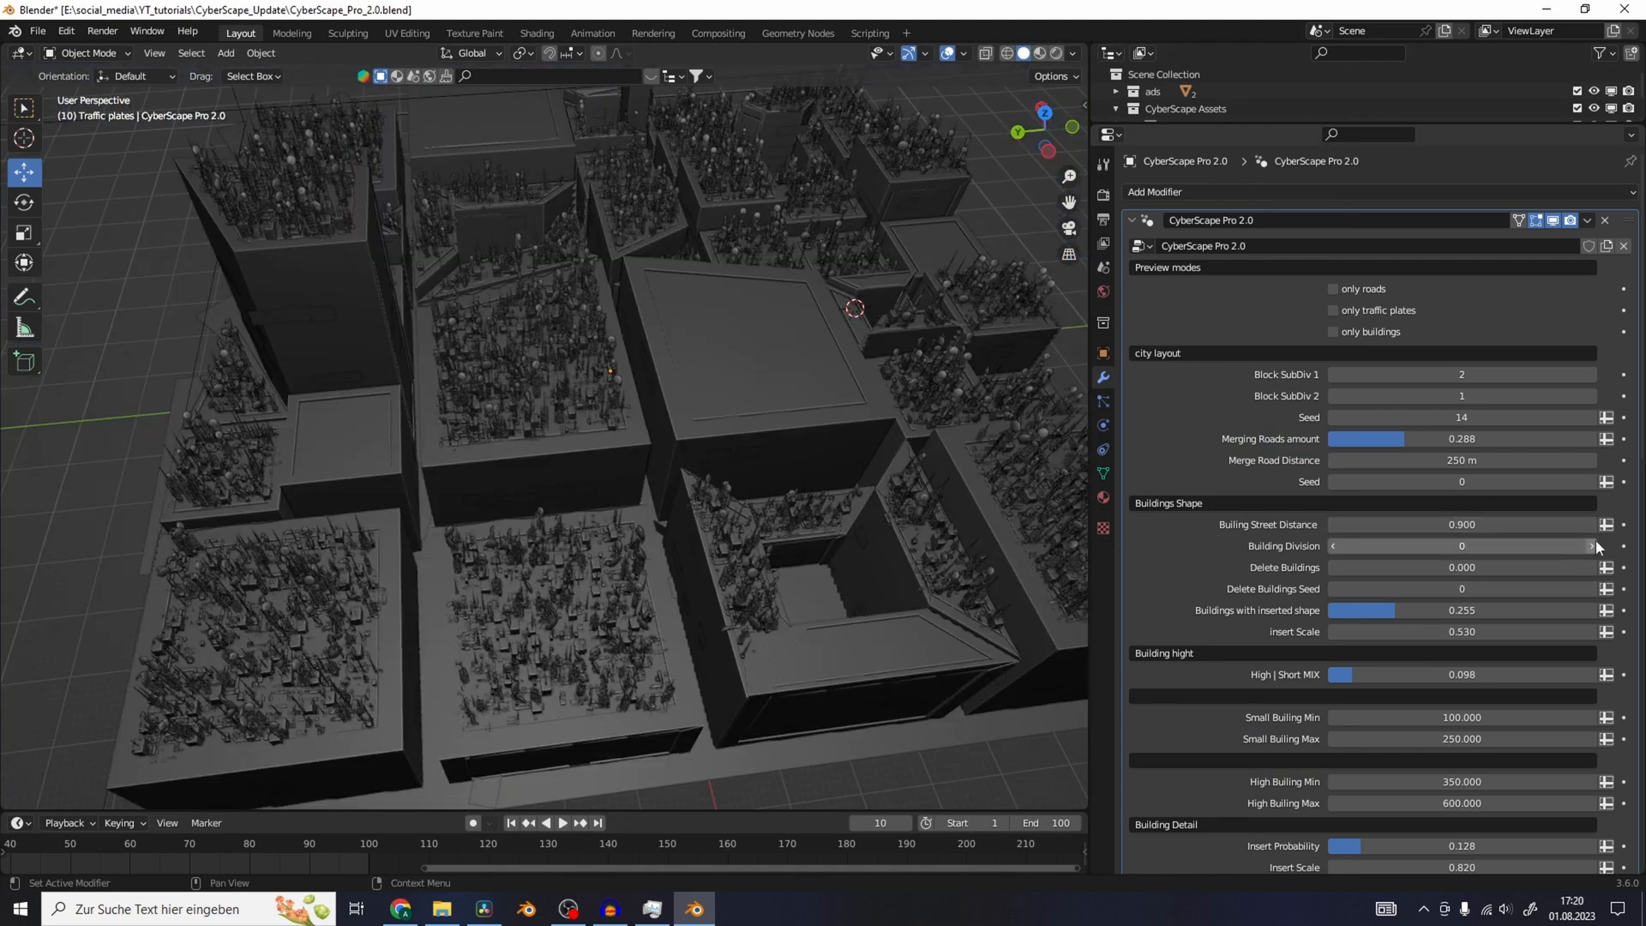
Step: Step Building Division up from 0 to 3 with the arrow buttons
click(1591, 546)
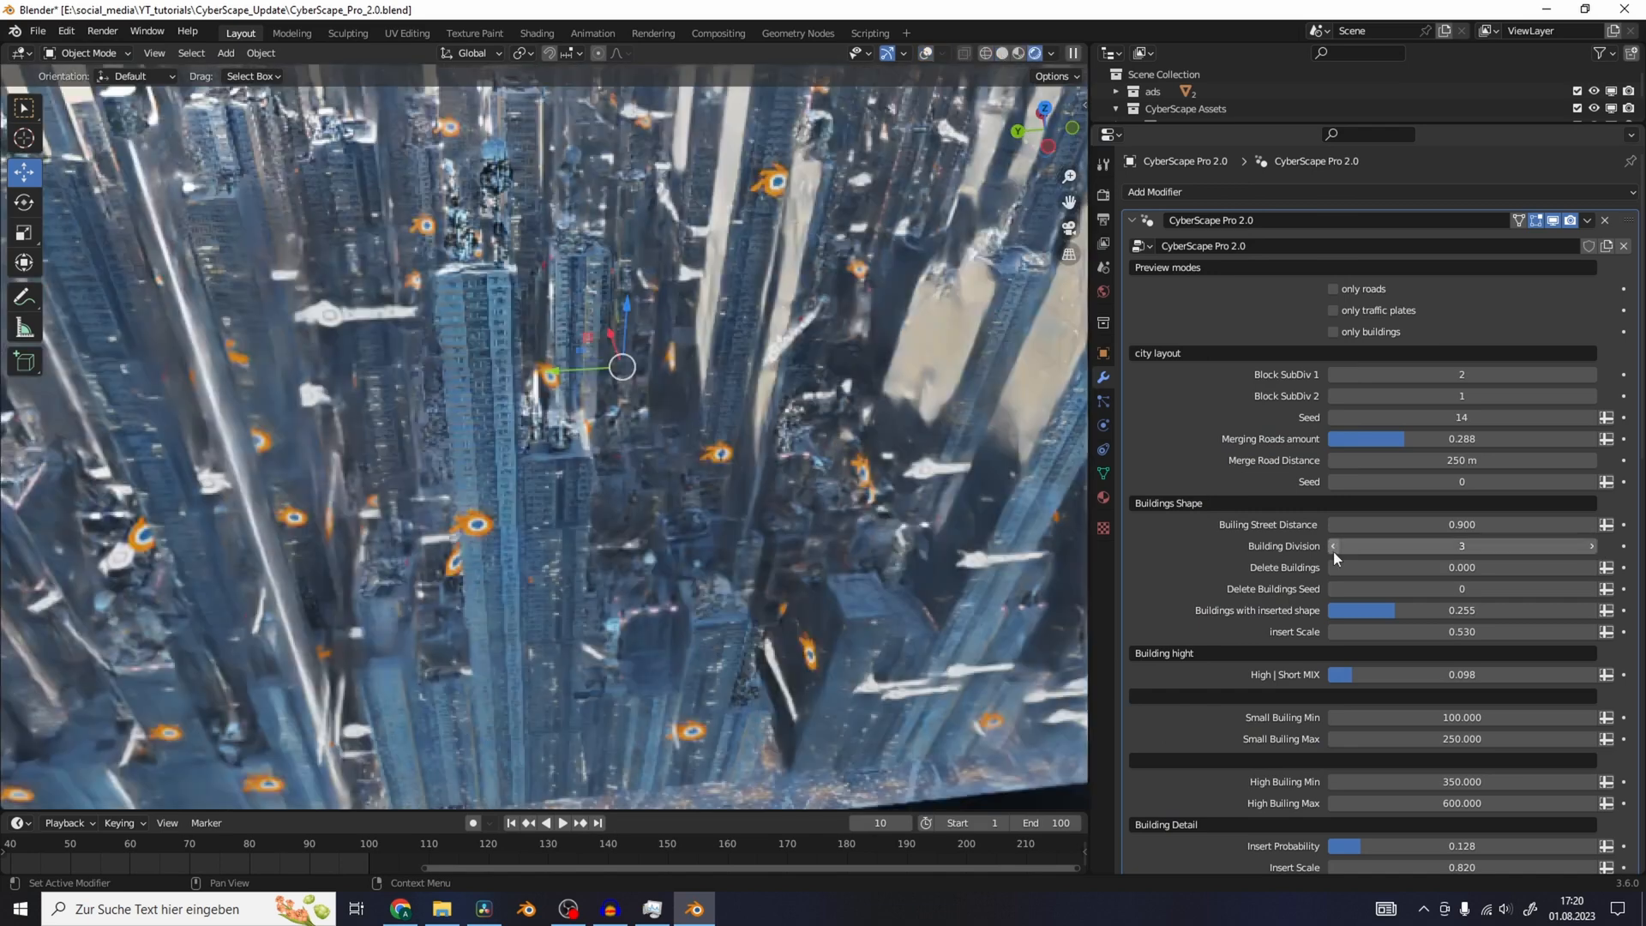
click(1334, 547)
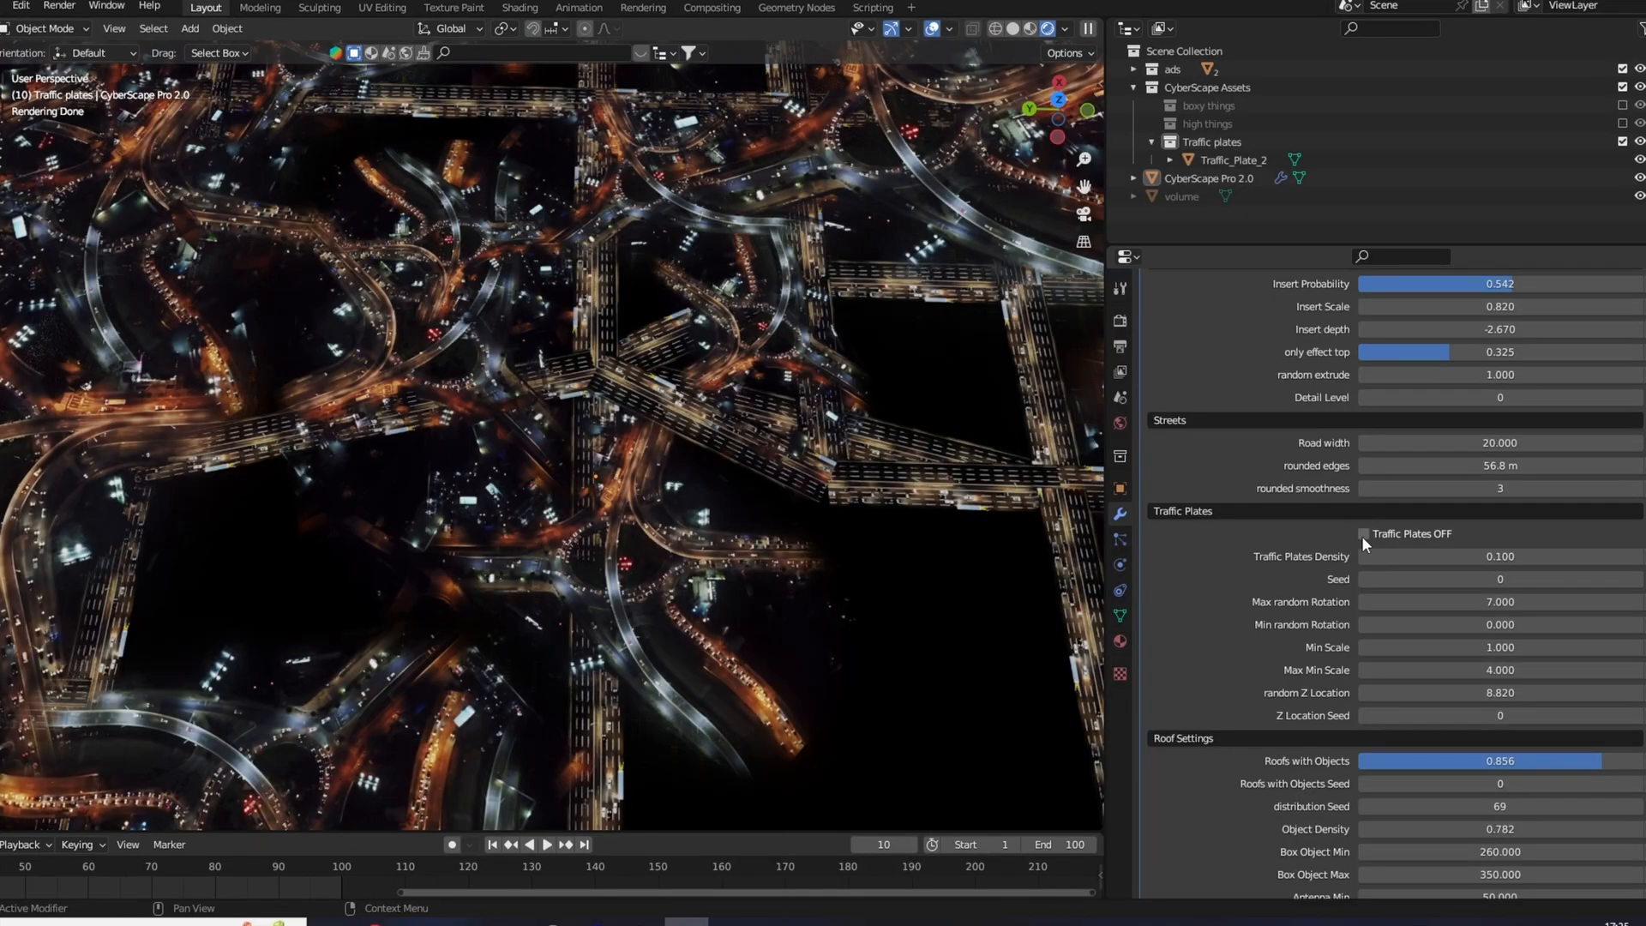
scroll(down, 3)
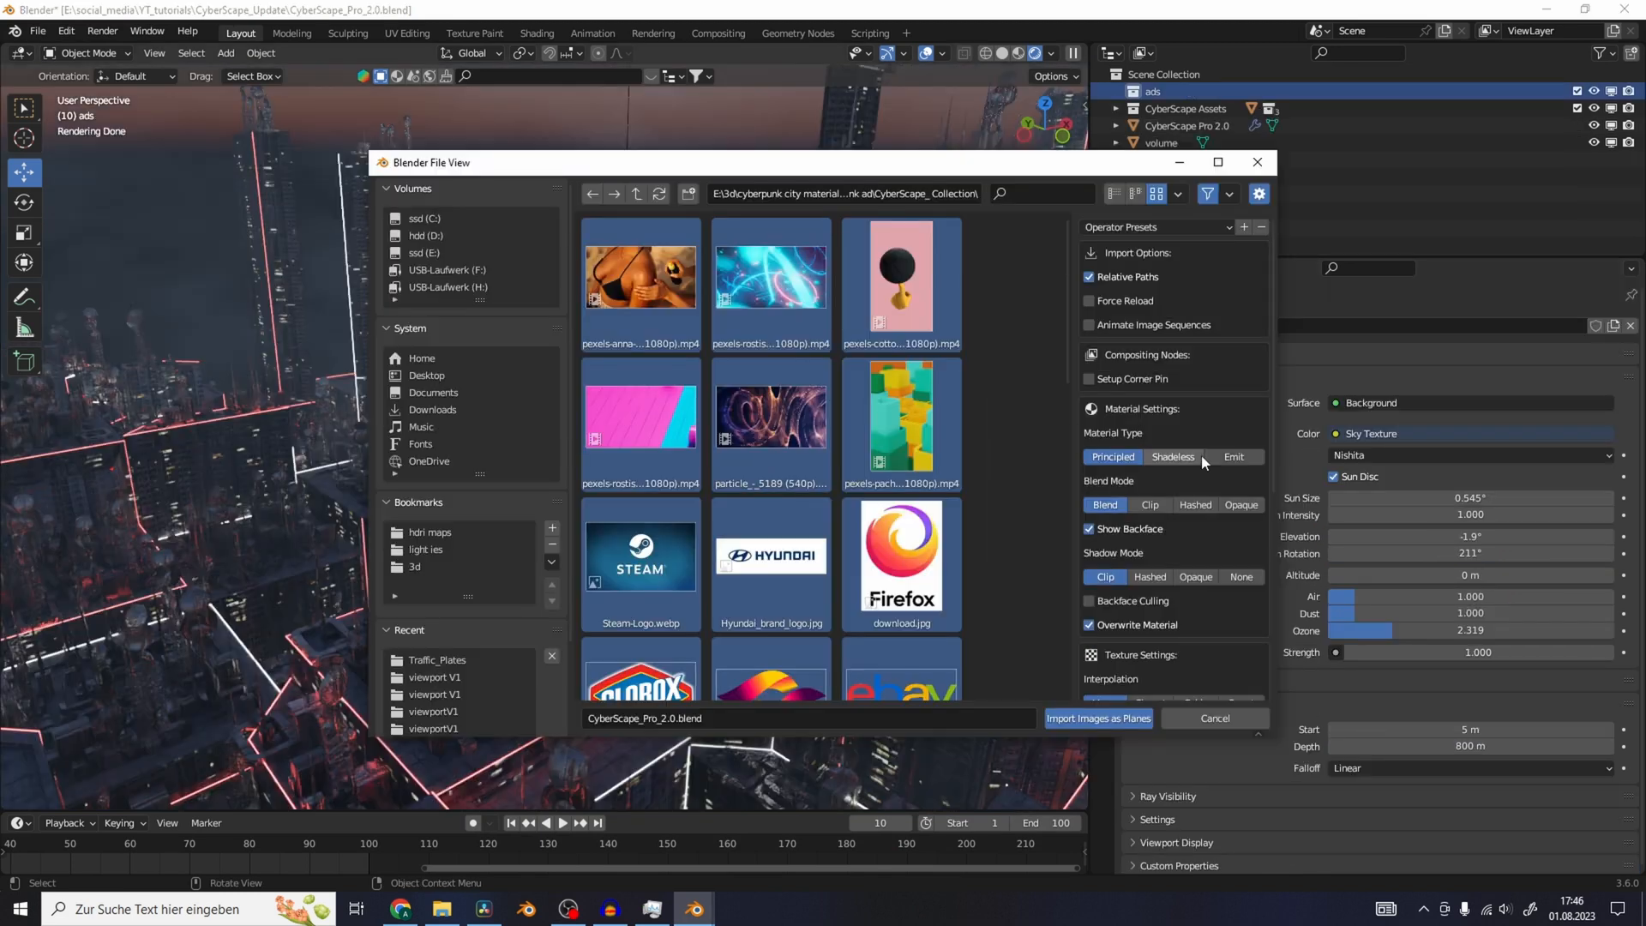
Step: Import the selected ad logos and videos as image planes into the ads collection
click(1097, 719)
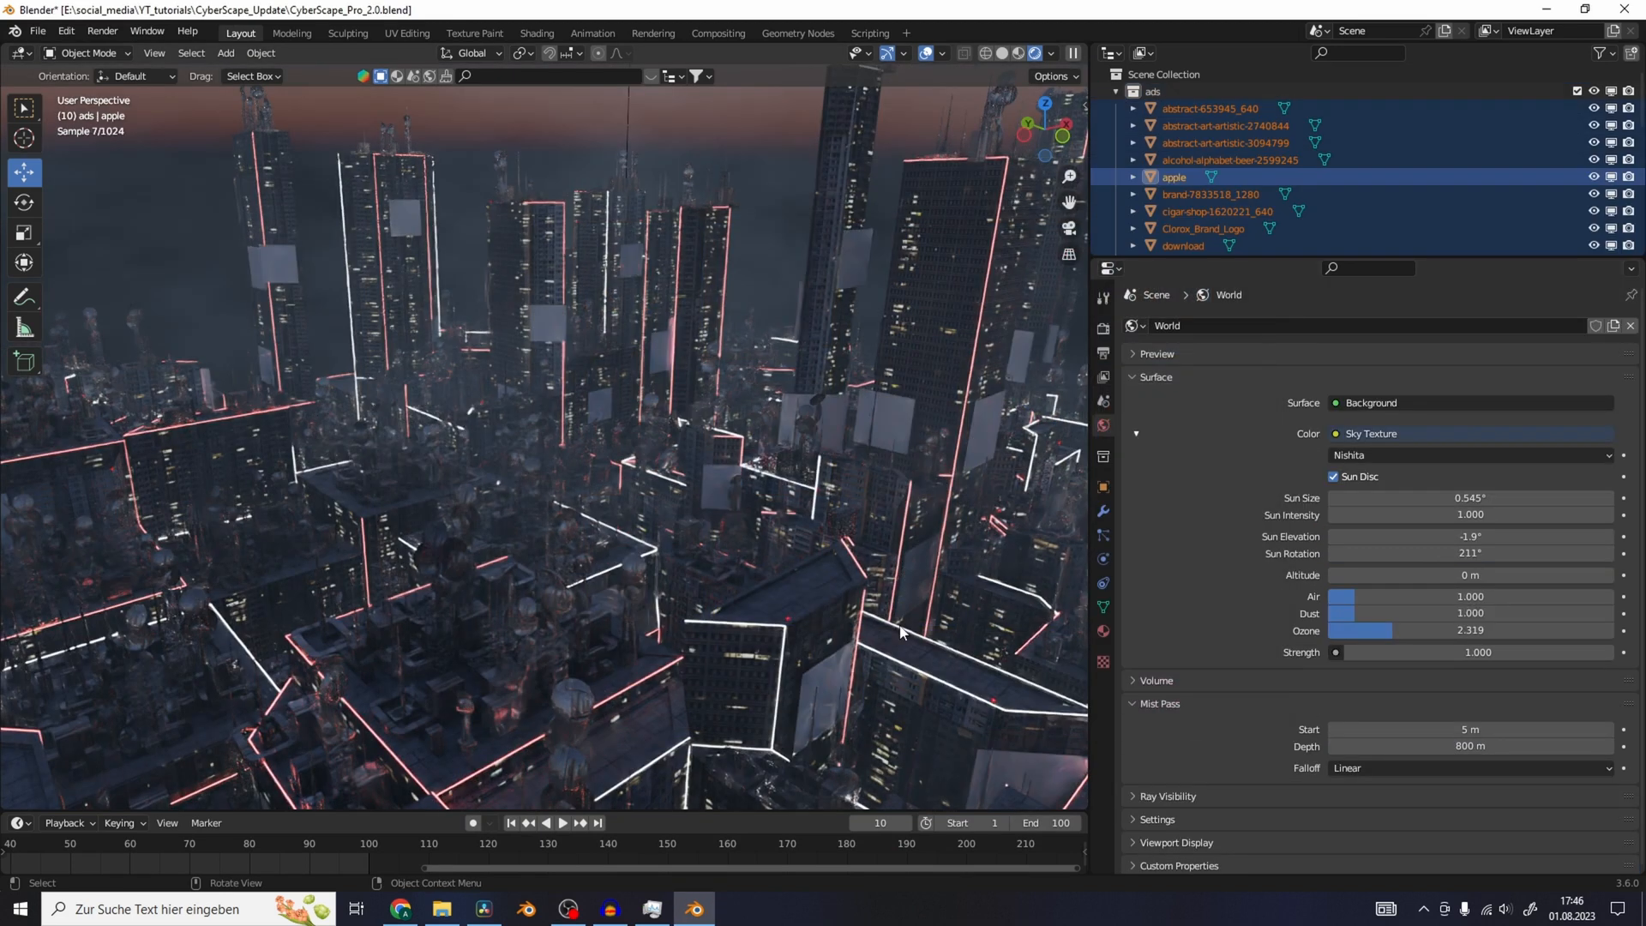